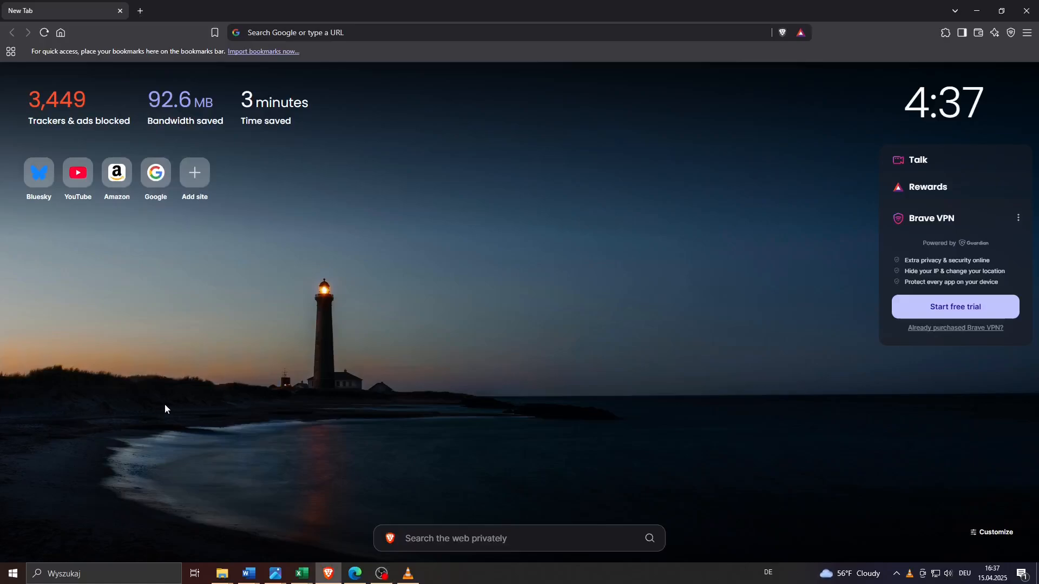
{"action": "mouse_move", "coordinate": [306, 388]}
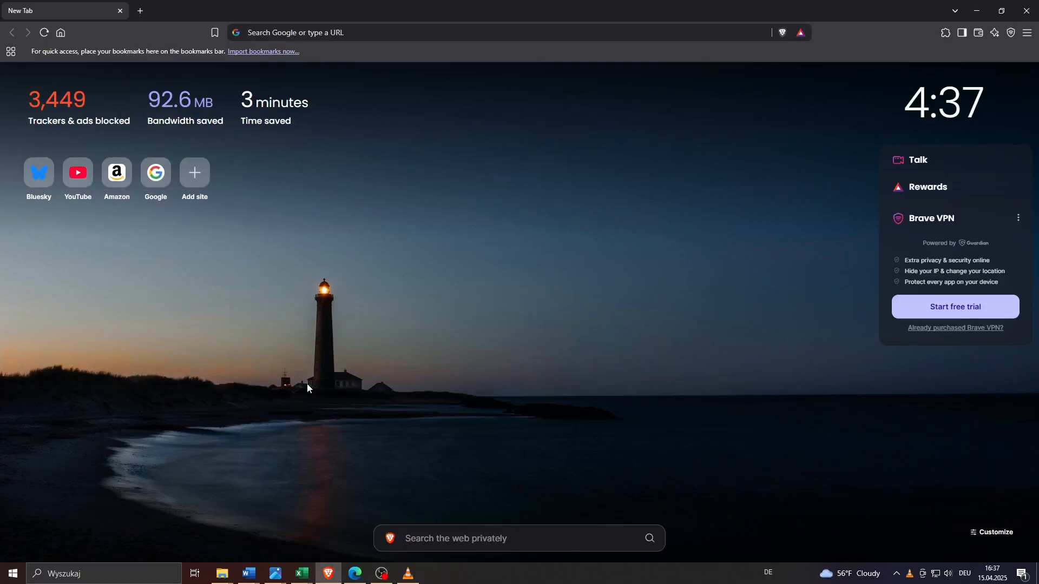
{"action": "mouse_move", "coordinate": [484, 396]}
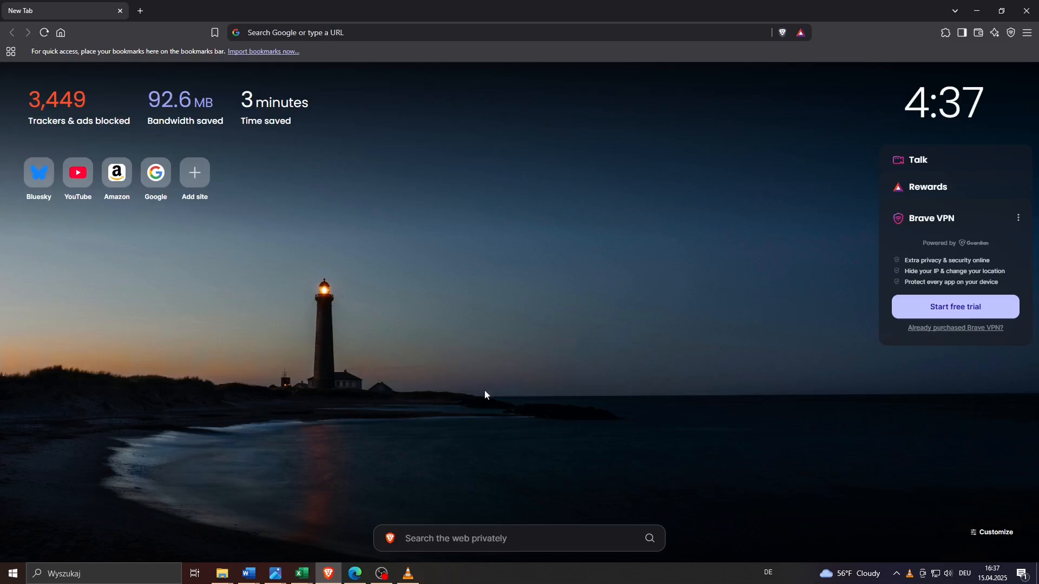
{"action": "mouse_move", "coordinate": [356, 363]}
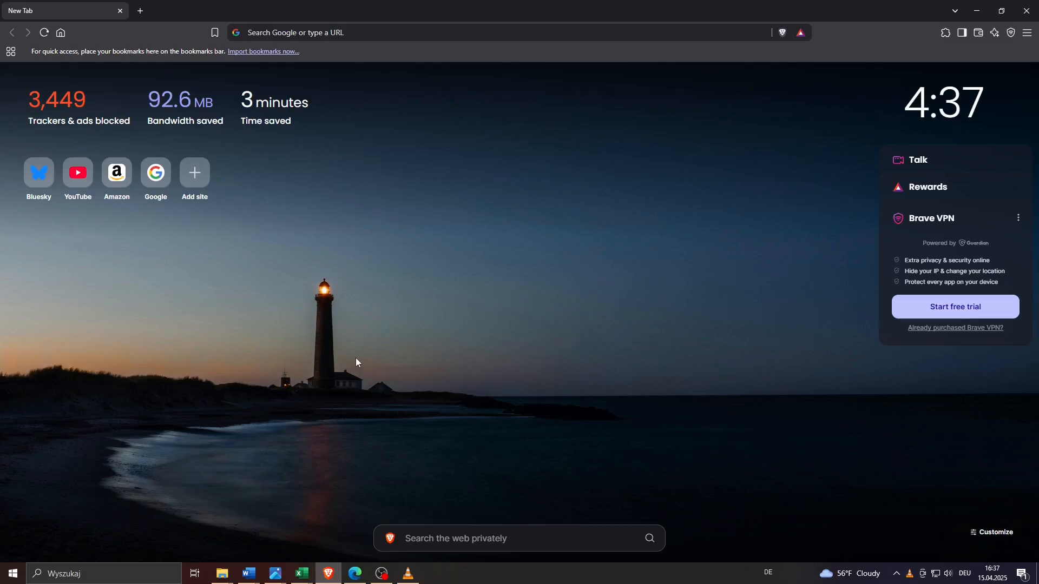
{"action": "mouse_move", "coordinate": [312, 276]}
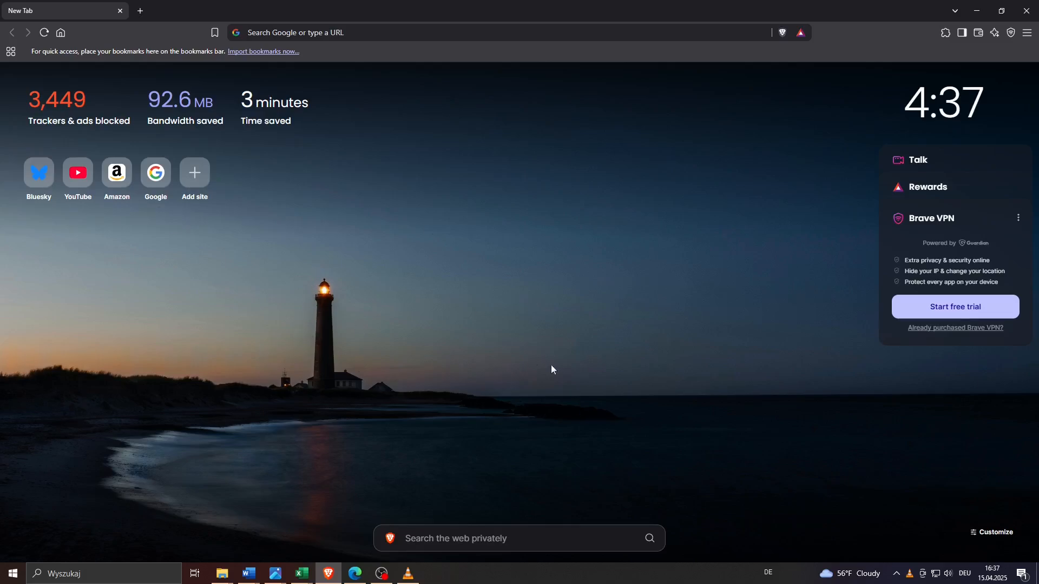
{"action": "mouse_move", "coordinate": [352, 101]}
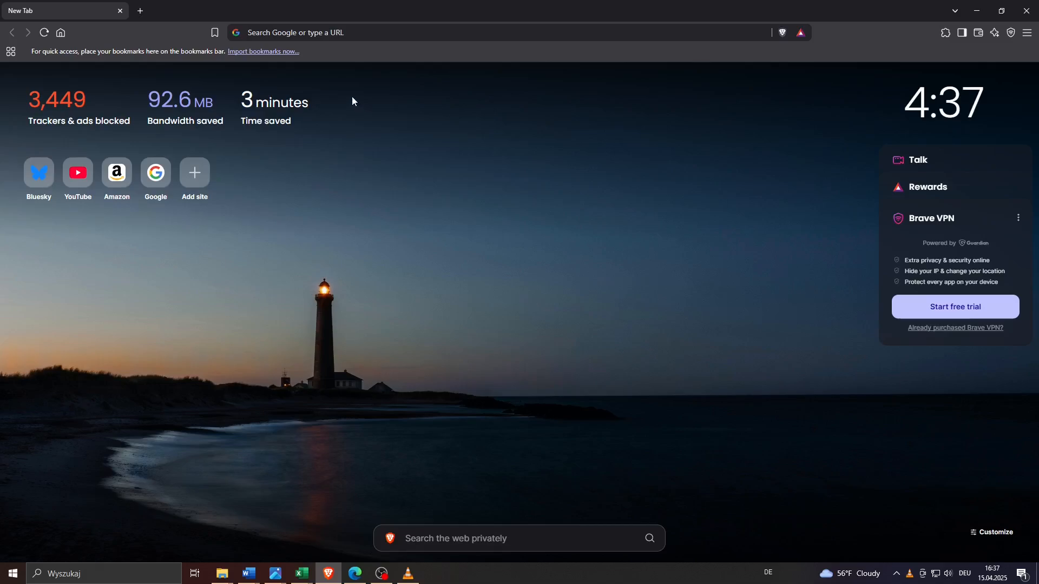
{"action": "mouse_move", "coordinate": [391, 58]}
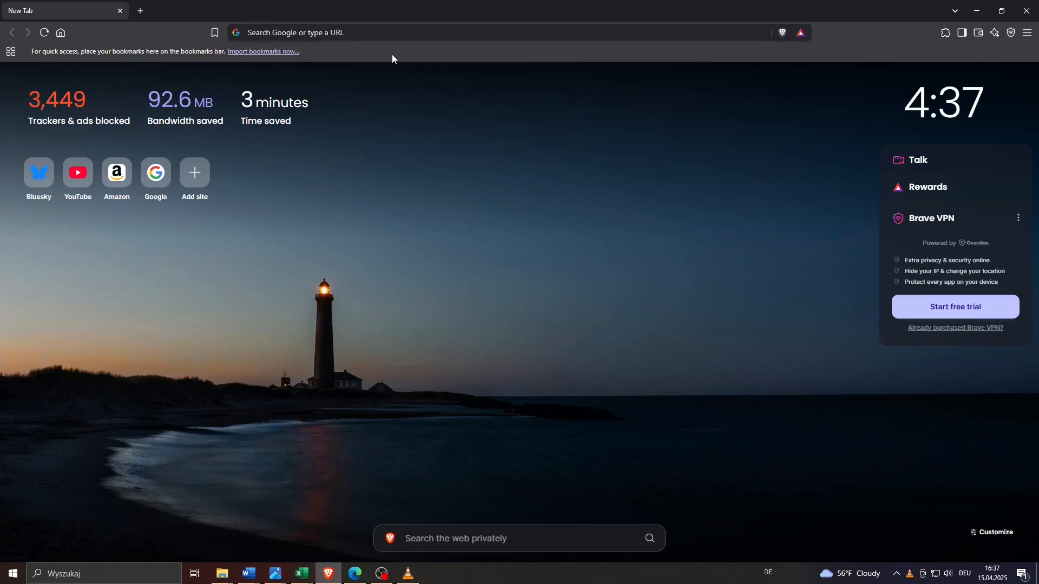
{"action": "mouse_move", "coordinate": [39, 179]}
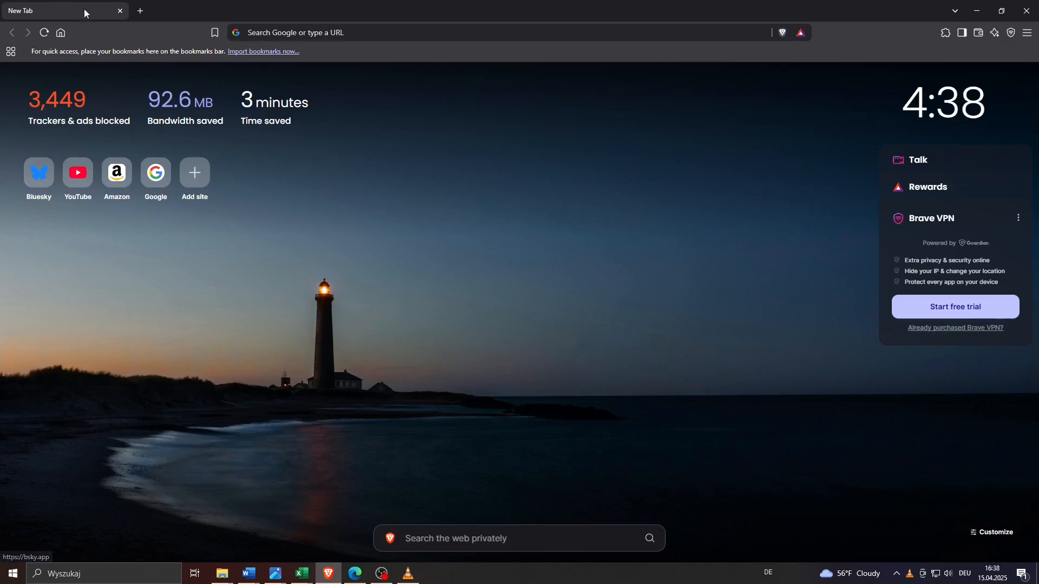
Bookmark the Amazon.com page so it appears on the bookmarks bar.
{"action": "left_click", "coordinate": [116, 172]}
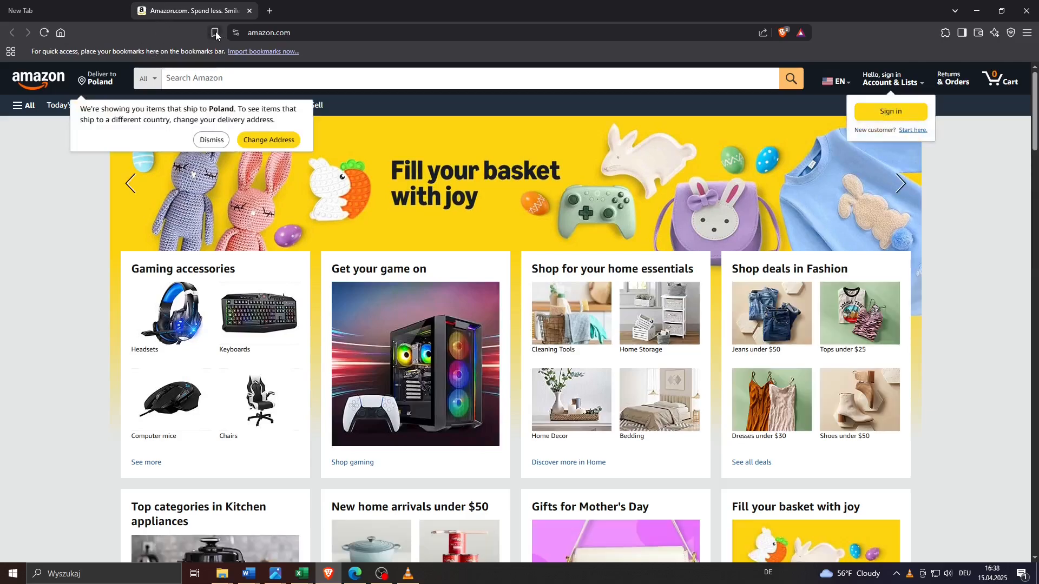
{"action": "left_click", "coordinate": [214, 32]}
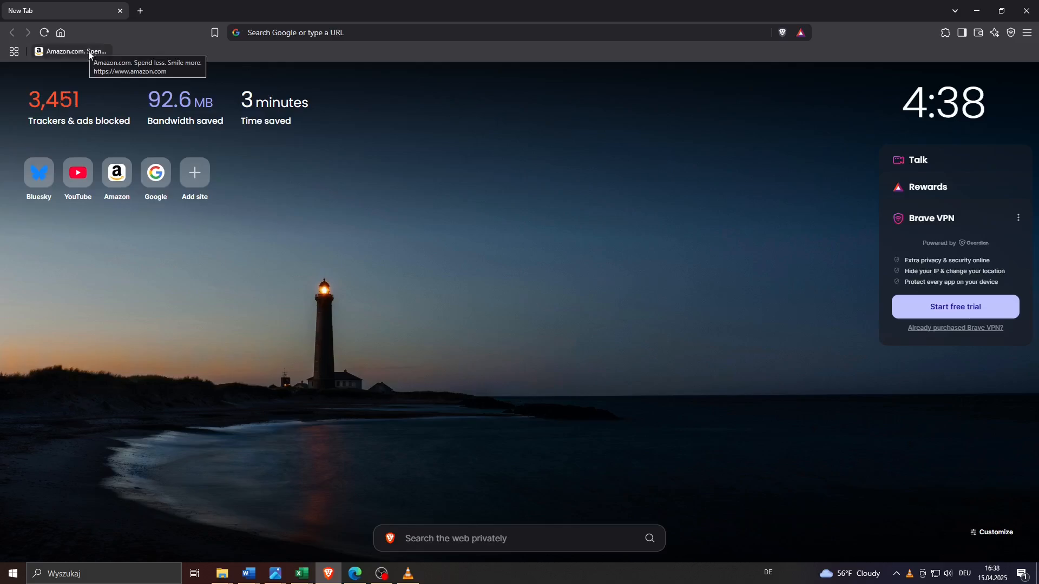
{"action": "mouse_move", "coordinate": [136, 57]}
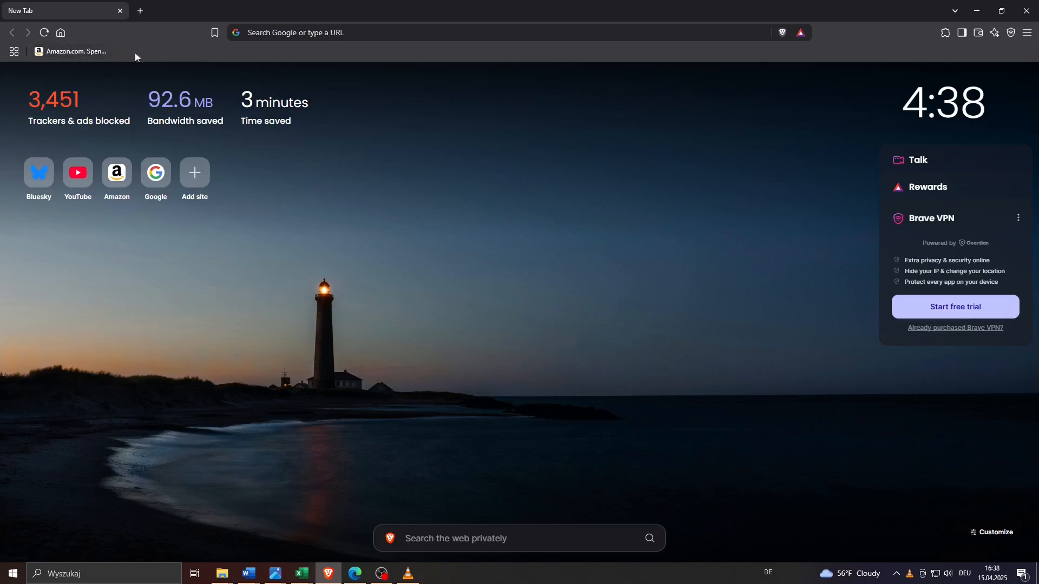
Show the bookmarks bar options and the main menu's Bookmarks and lists submenu.
{"action": "right_click", "coordinate": [74, 50]}
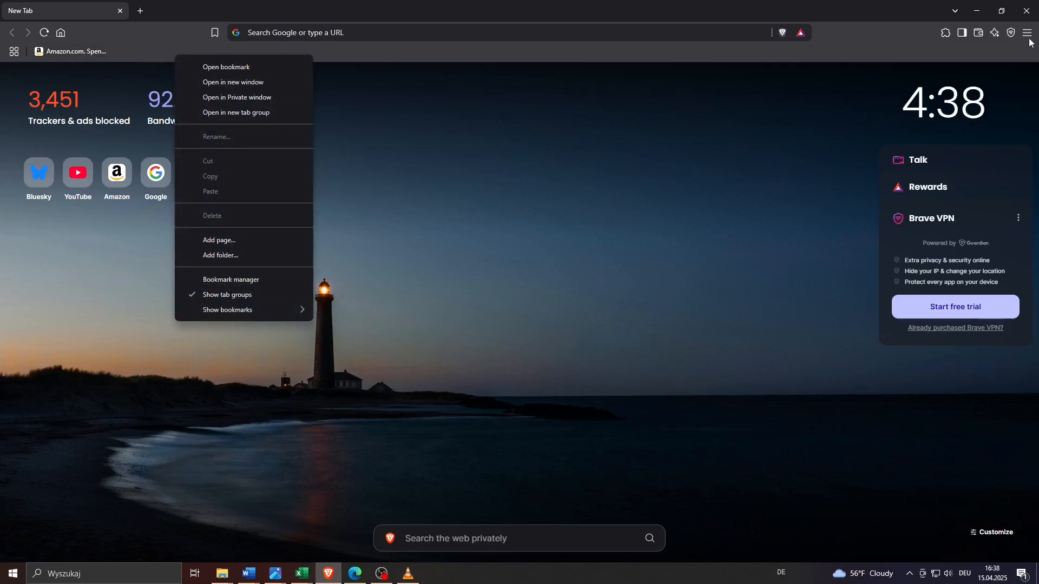
{"action": "left_click", "coordinate": [1028, 32]}
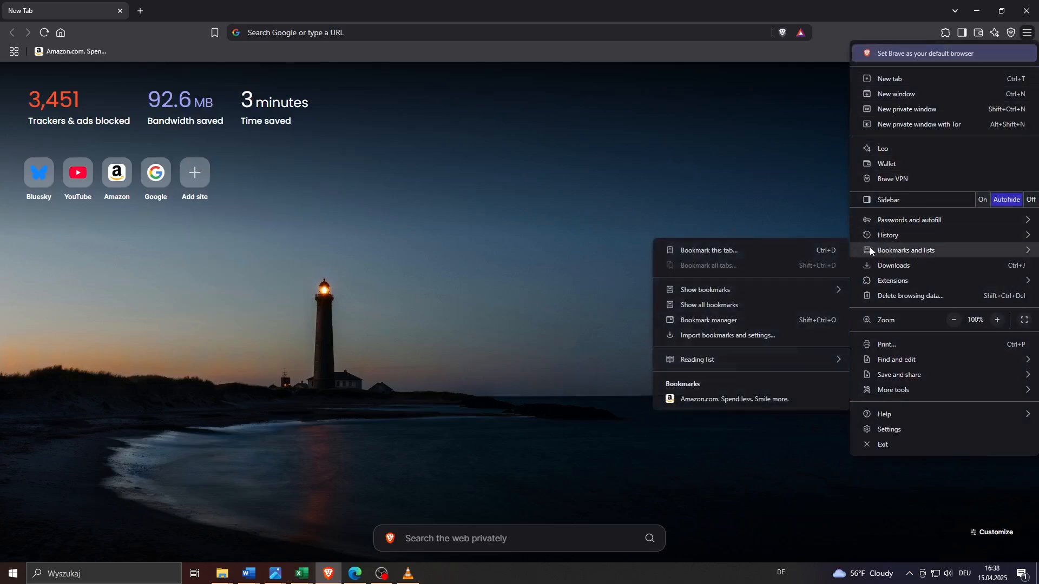
{"action": "mouse_move", "coordinate": [775, 253]}
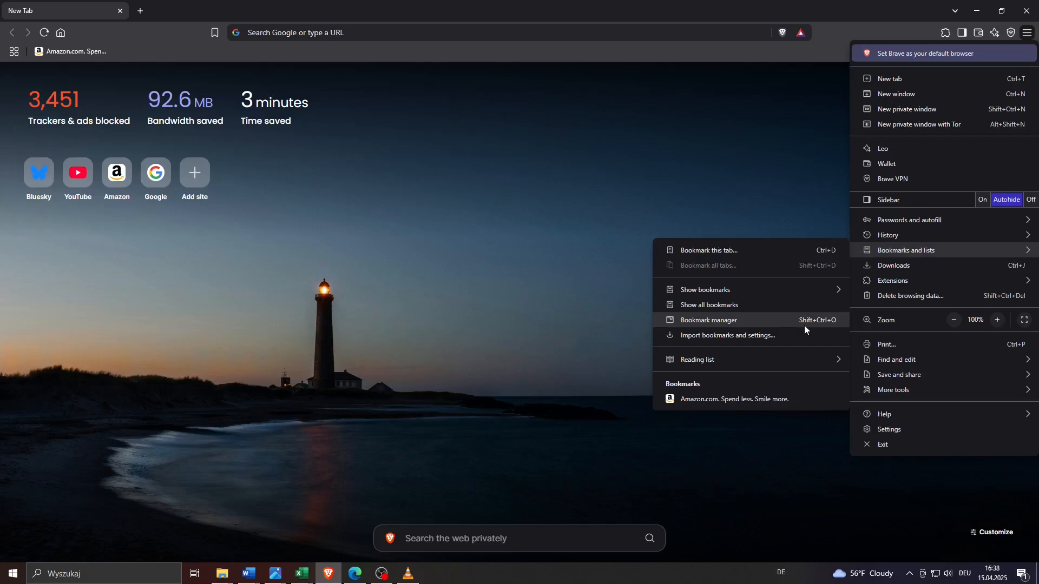
{"action": "mouse_move", "coordinate": [782, 321]}
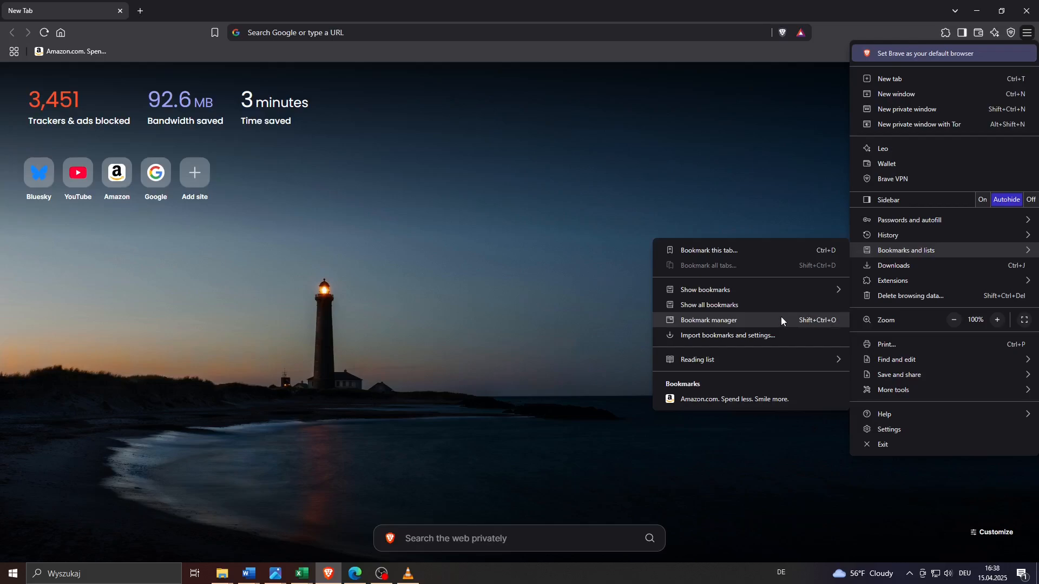
Export the bookmarks from the bookmark manager as HTML Document file bookmarks_4_15_25.
{"action": "left_click", "coordinate": [708, 320]}
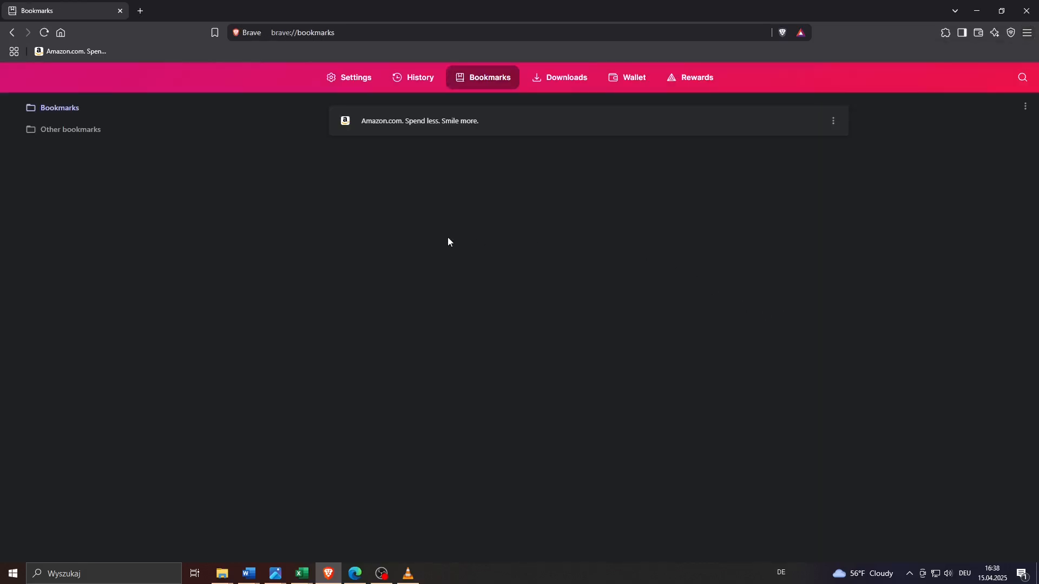
{"action": "mouse_move", "coordinate": [335, 184]}
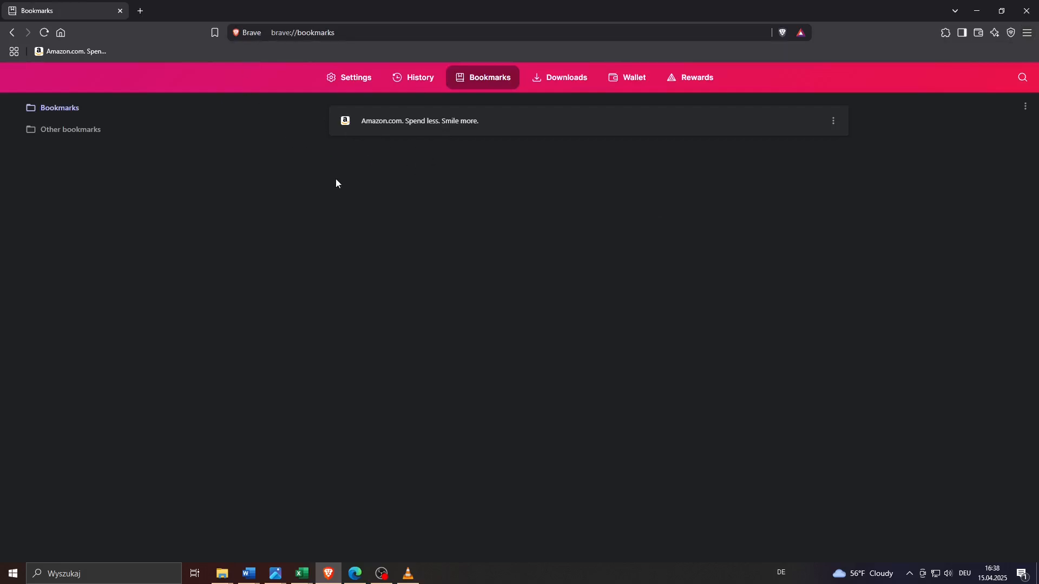
{"action": "mouse_move", "coordinate": [264, 173]}
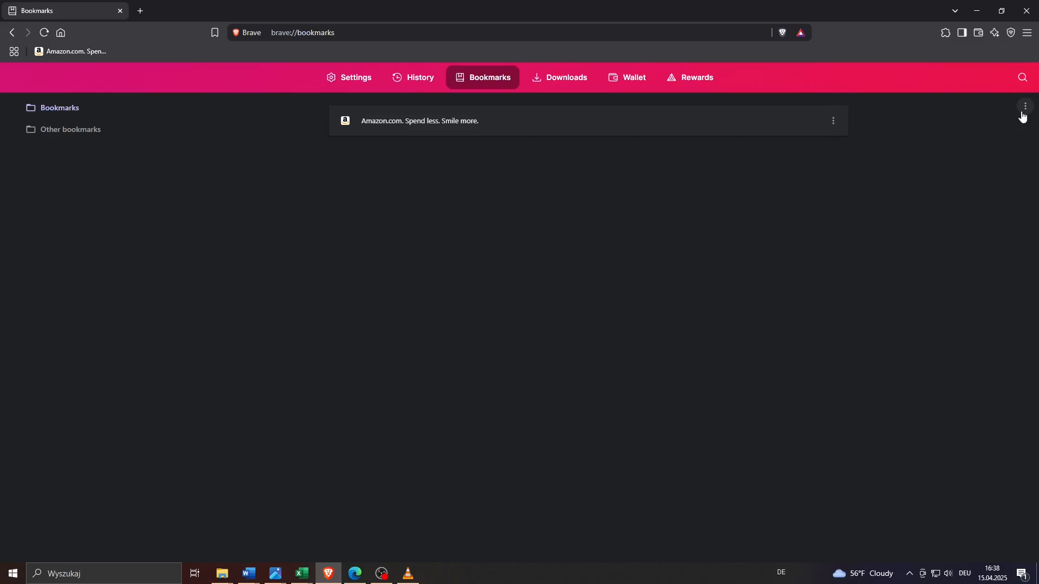
{"action": "left_click", "coordinate": [1025, 106]}
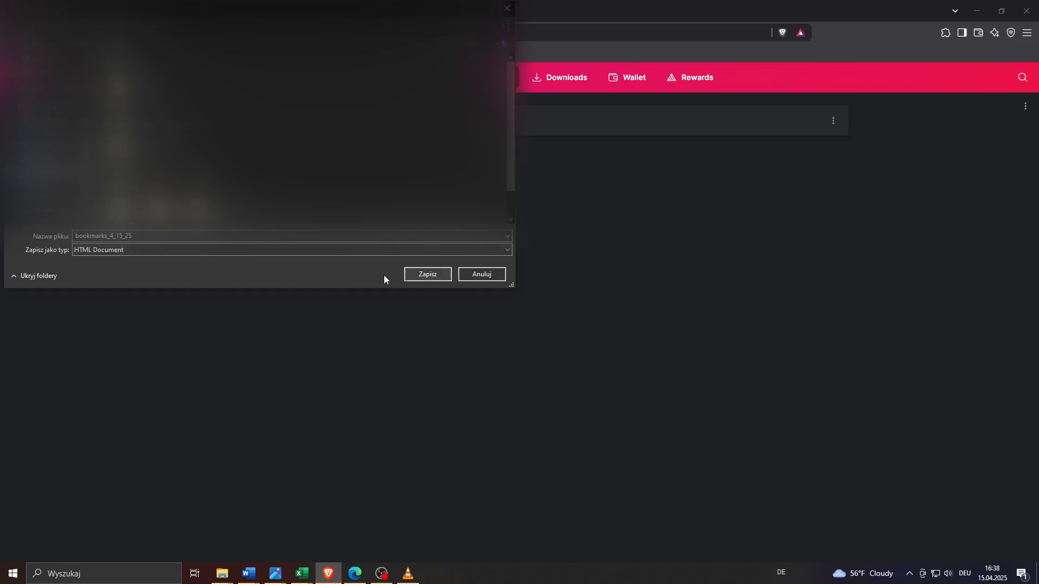
{"action": "left_click", "coordinate": [290, 250]}
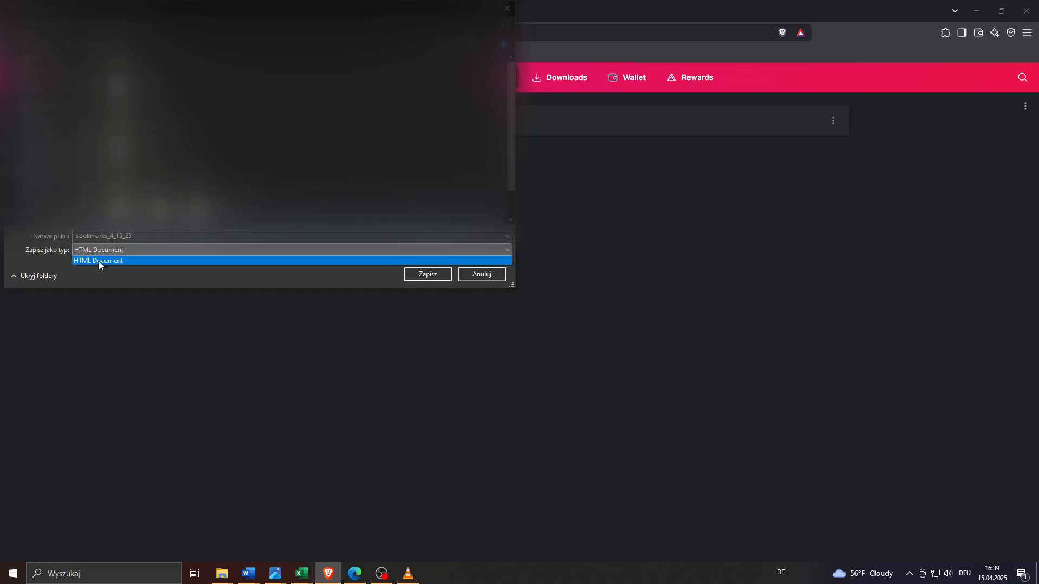
{"action": "left_click", "coordinate": [97, 261]}
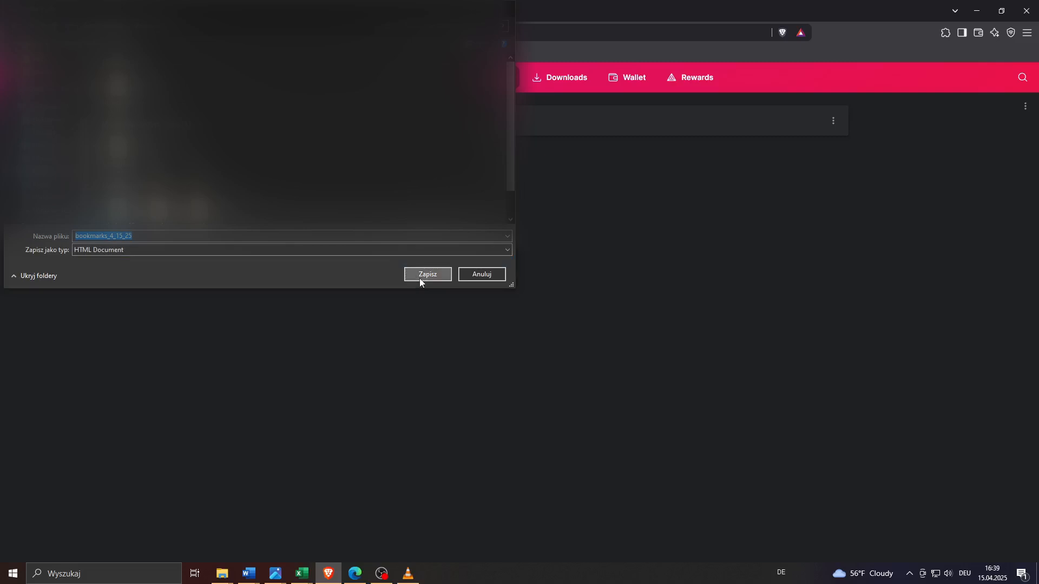
{"action": "left_click", "coordinate": [426, 273]}
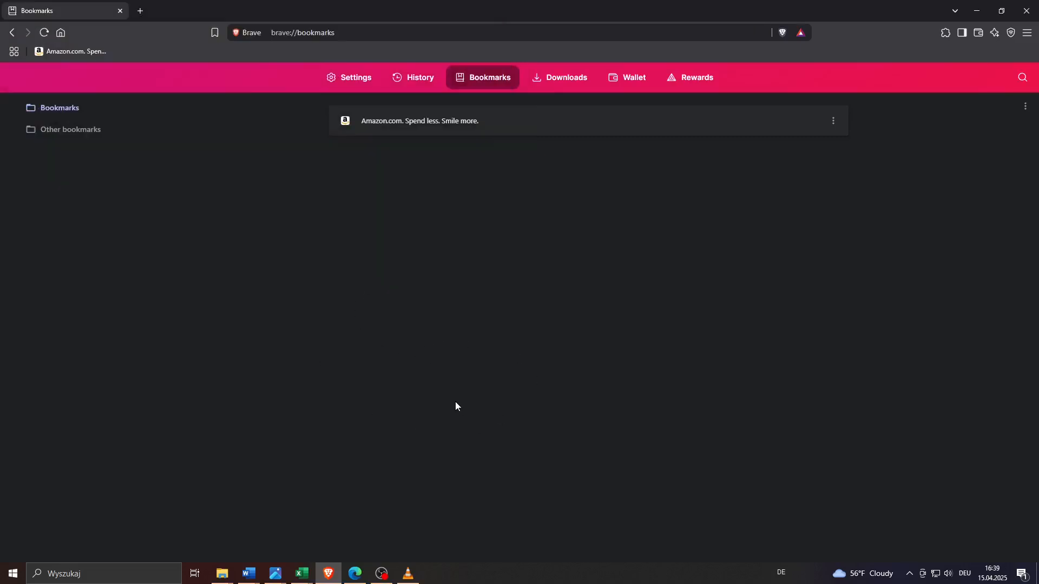
{"action": "mouse_move", "coordinate": [383, 541]}
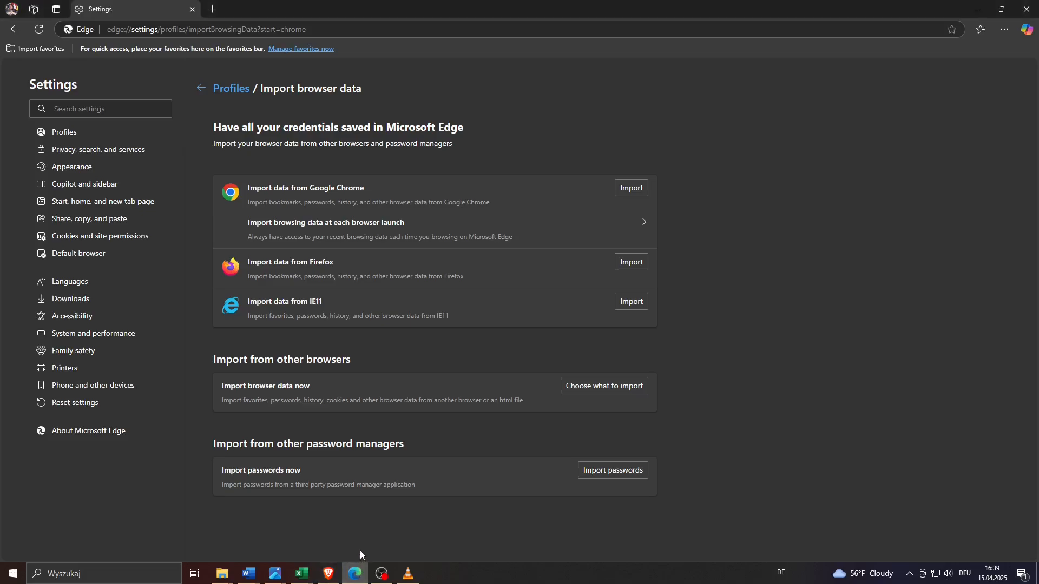
{"action": "mouse_move", "coordinate": [42, 66]}
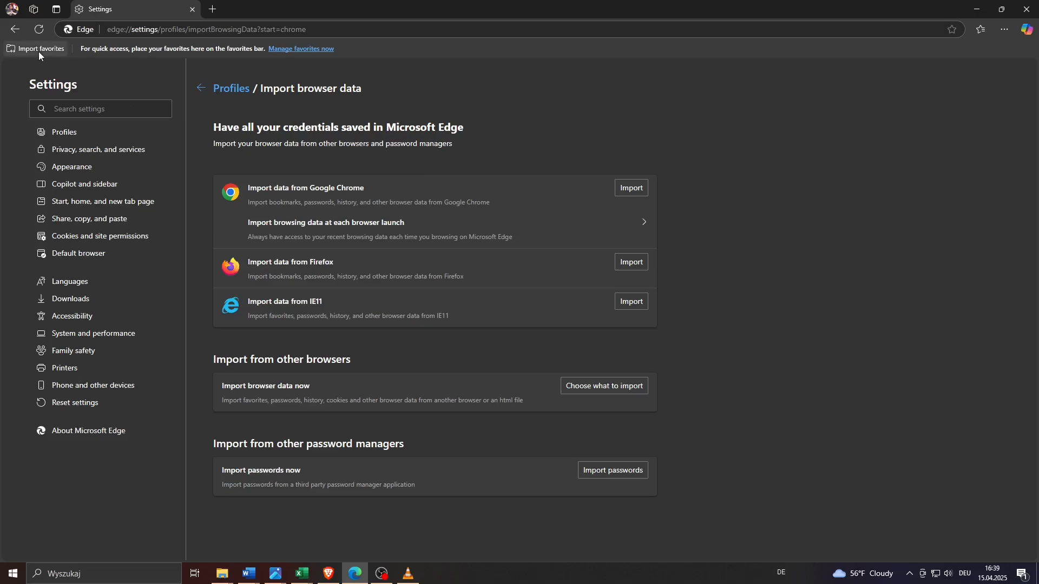
Show Edge's Import browser data dialog with the Import from source list expanded.
{"action": "left_click", "coordinate": [630, 187]}
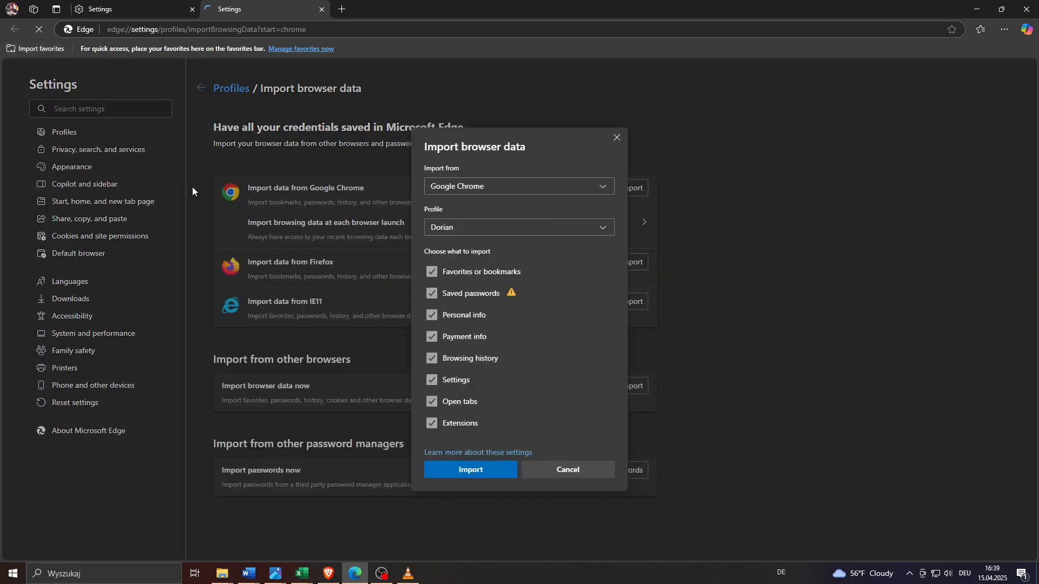
{"action": "left_click", "coordinate": [566, 469]}
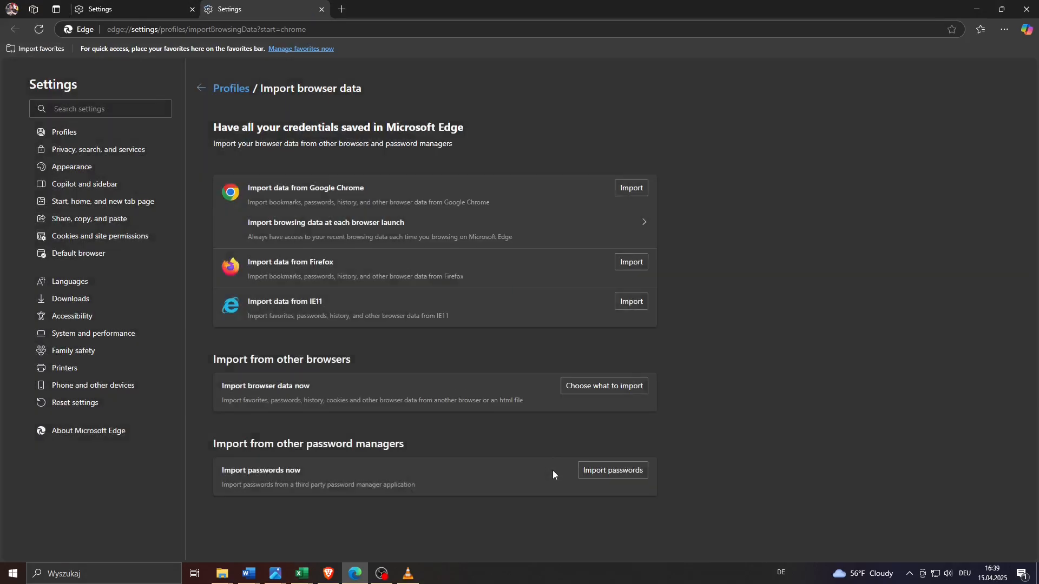
{"action": "left_click", "coordinate": [602, 385]}
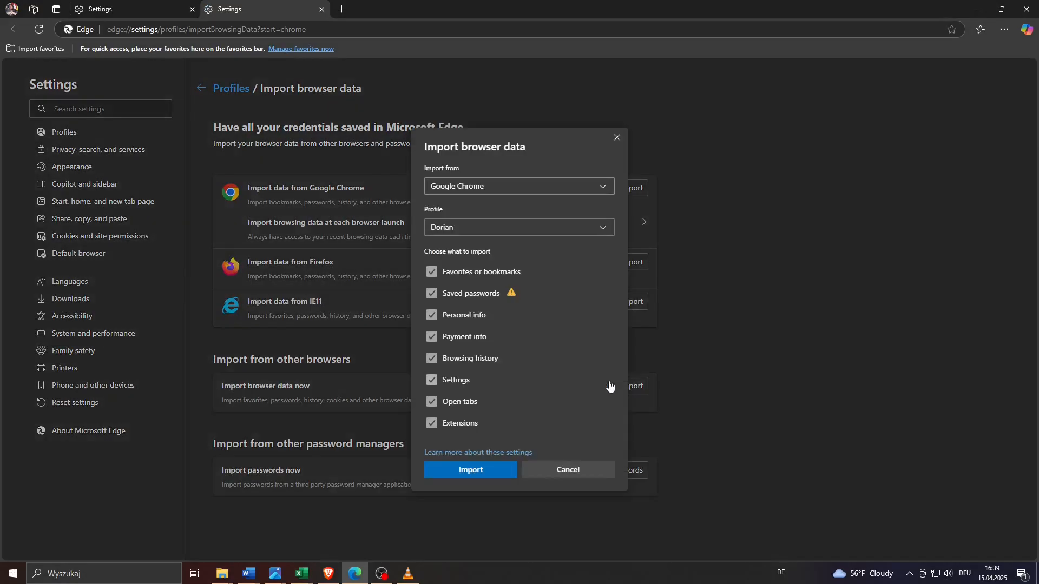
{"action": "left_click", "coordinate": [518, 186]}
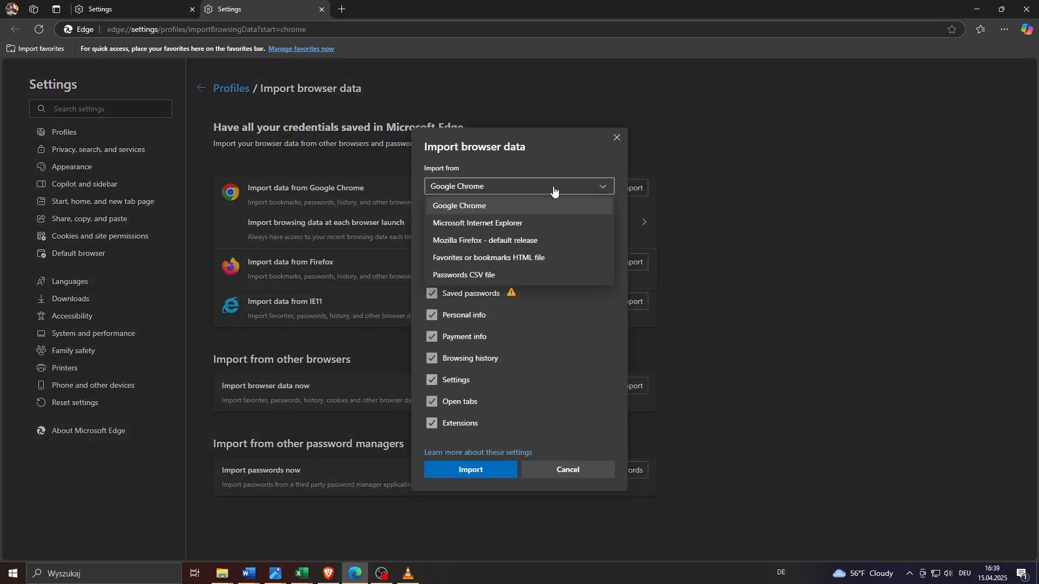
{"action": "mouse_move", "coordinate": [501, 262]}
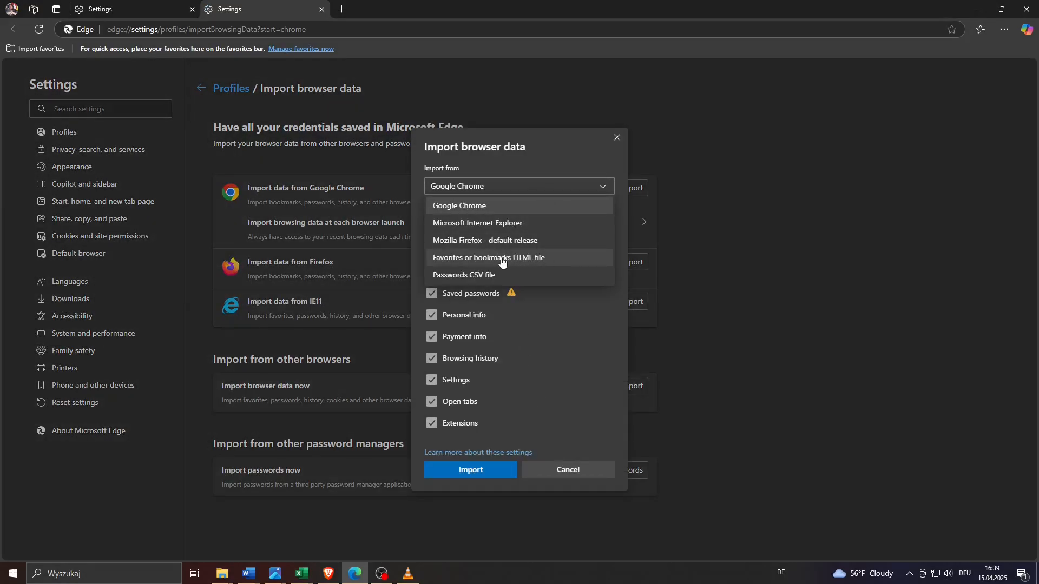
{"action": "mouse_move", "coordinate": [536, 268]}
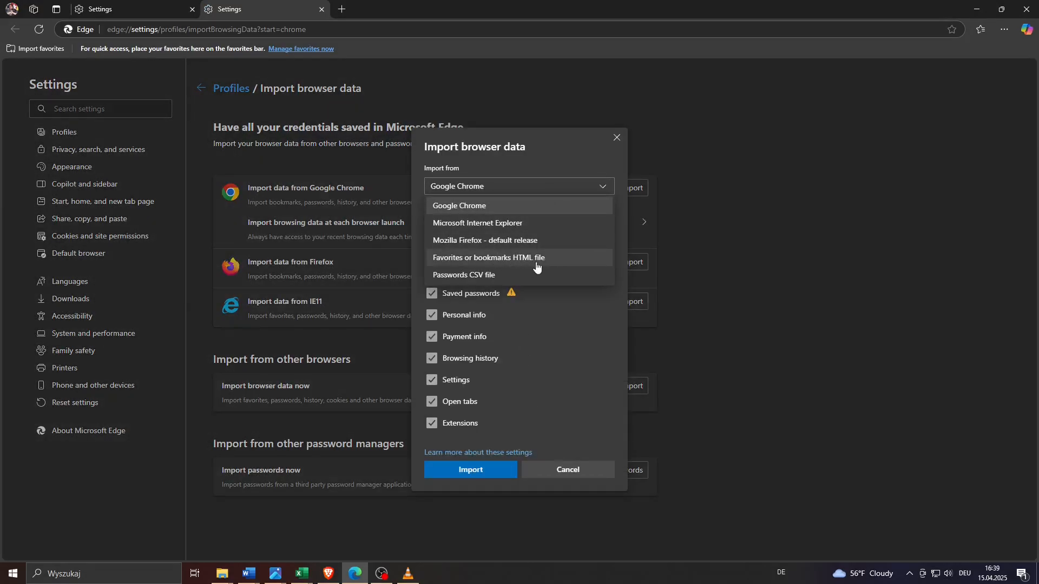